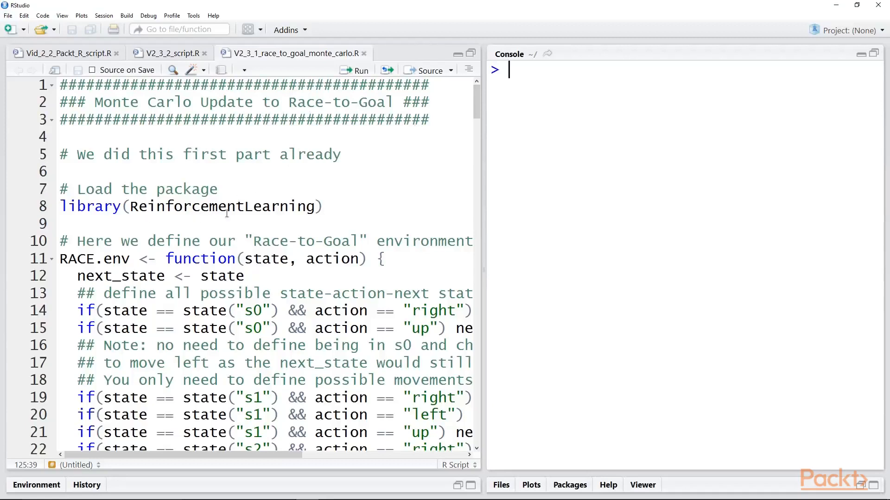
Run the fine-tuning control list (lines 142–147), then sample 5000 epsilon-greedy sequences into data_new
scroll(down, 3)
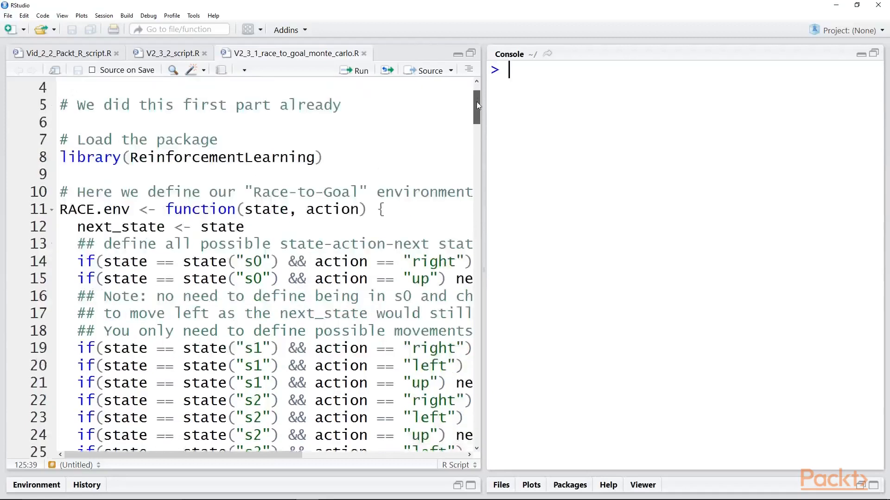
scroll(down, 3)
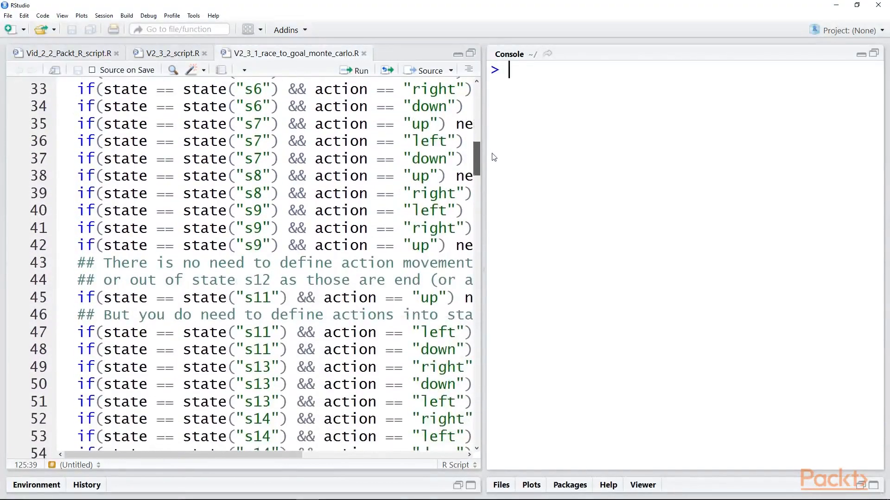
scroll(down, 3)
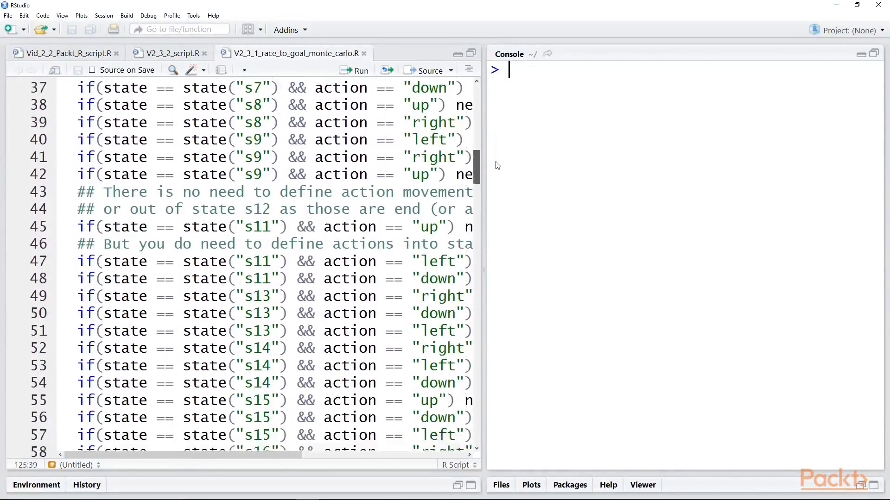
scroll(down, 3)
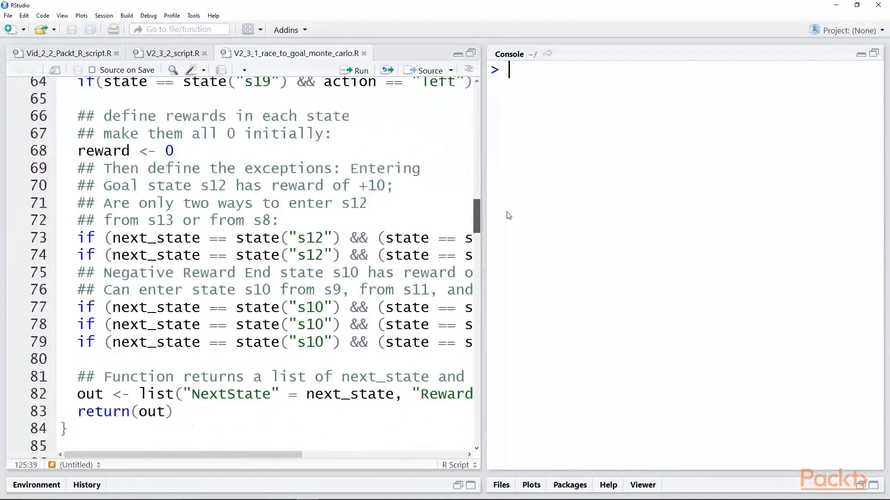
scroll(down, 3)
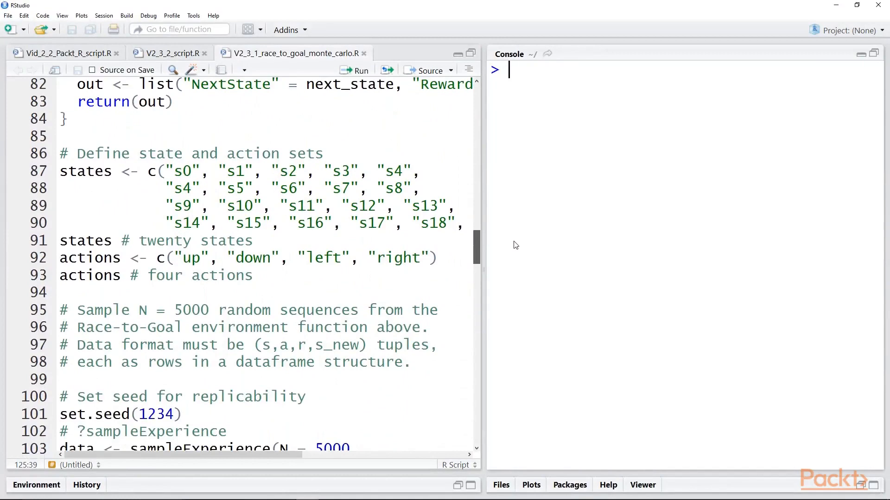
scroll(down, 3)
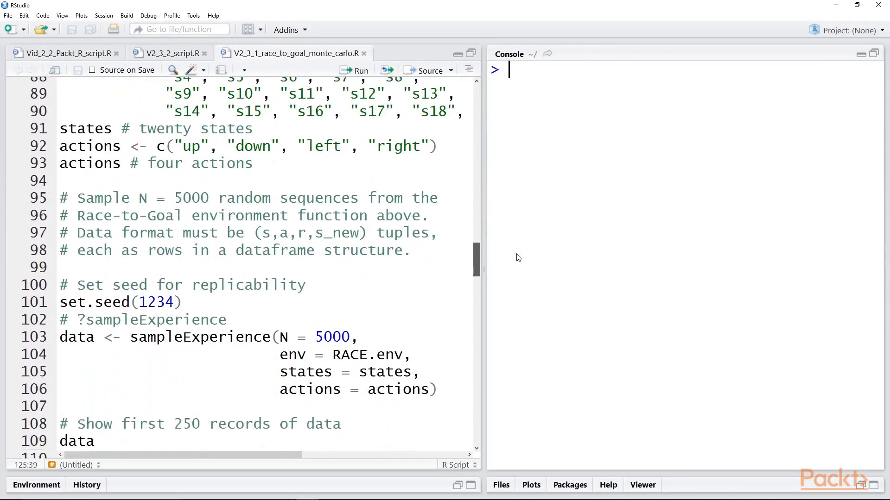
scroll(down, 3)
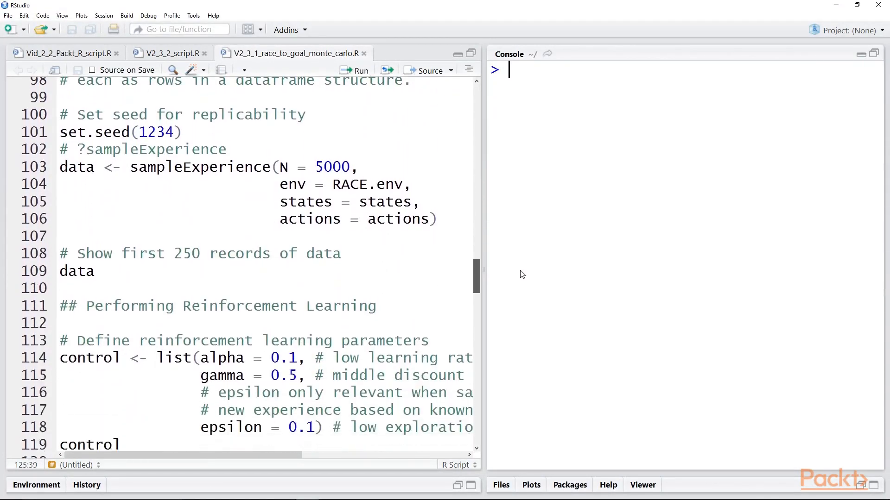
scroll(down, 3)
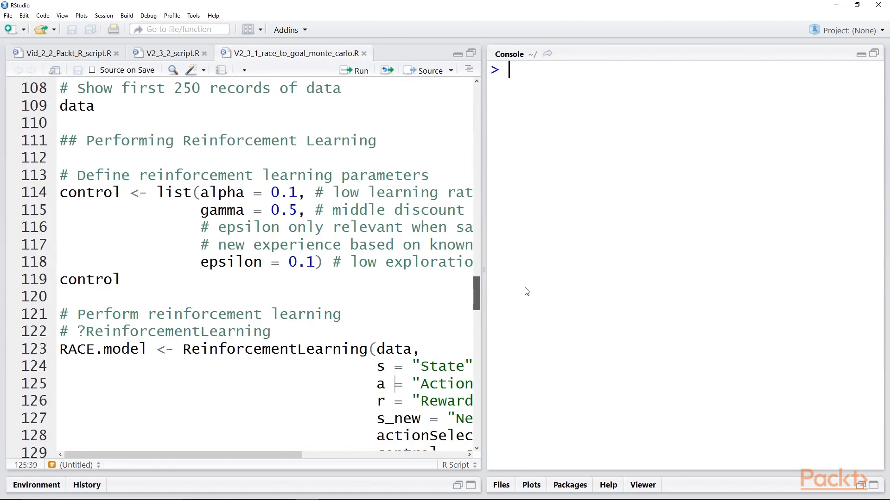
scroll(down, 3)
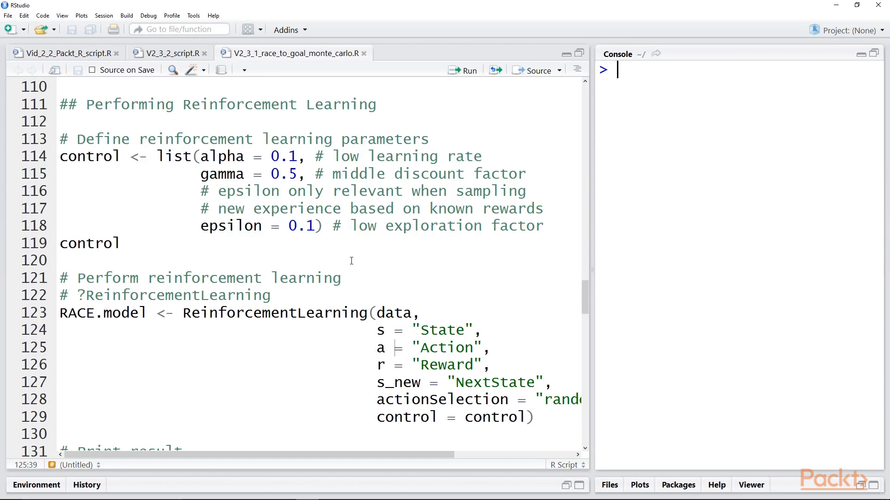
scroll(down, 3)
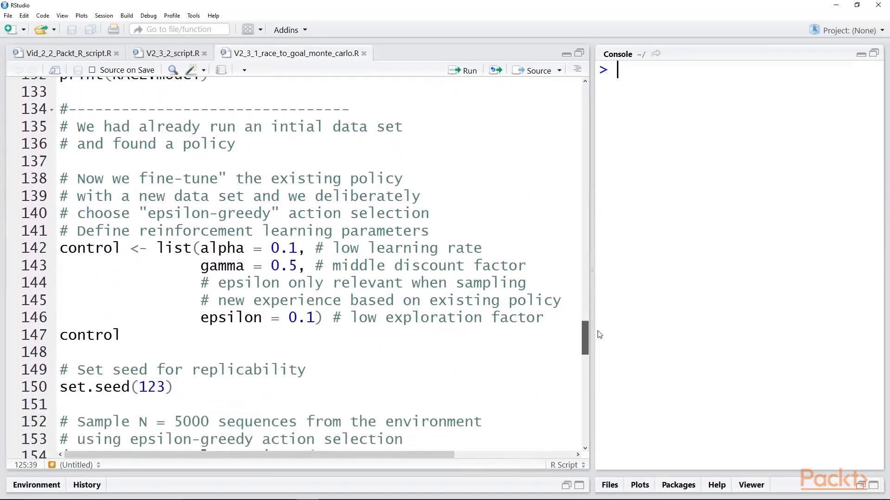
scroll(down, 3)
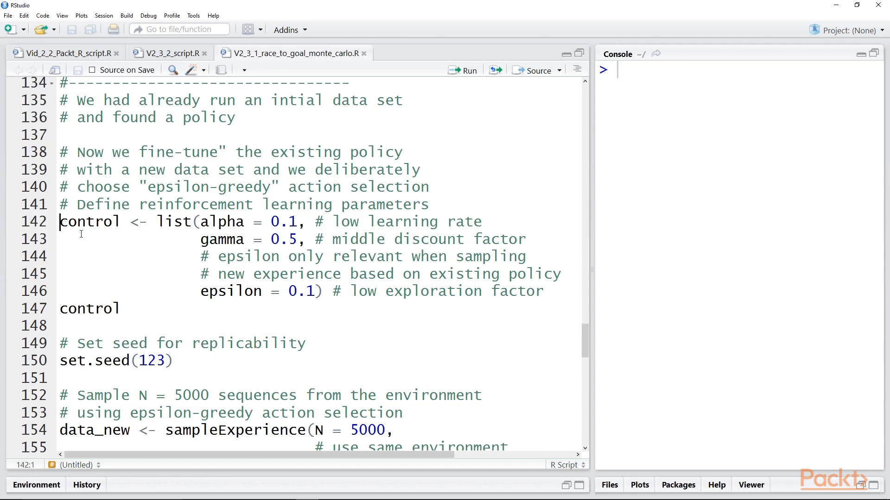
drag(59, 221, 122, 309)
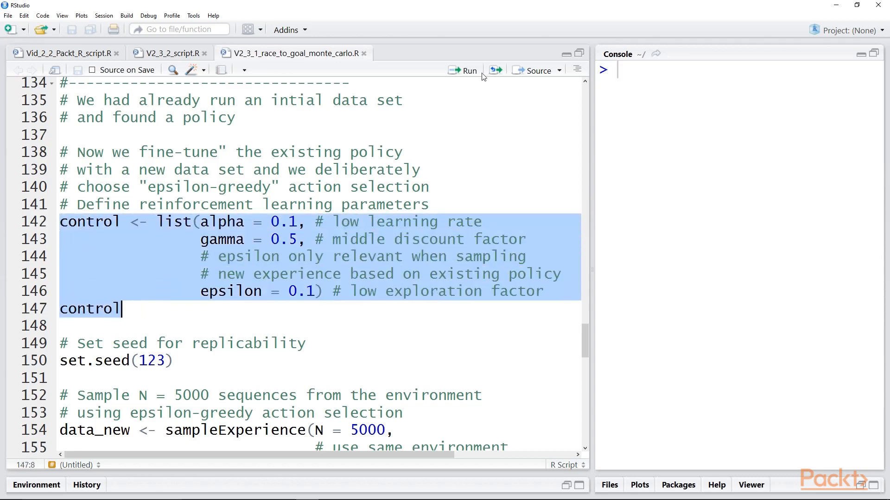
click(462, 70)
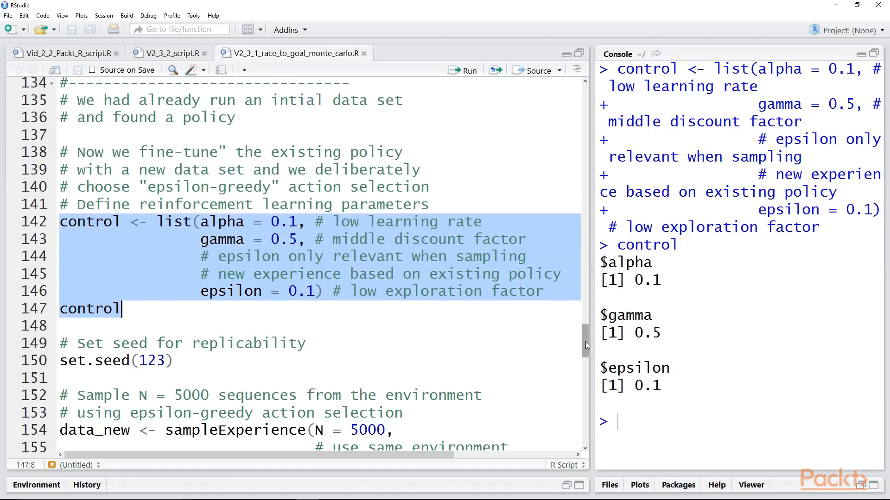
scroll(down, 3)
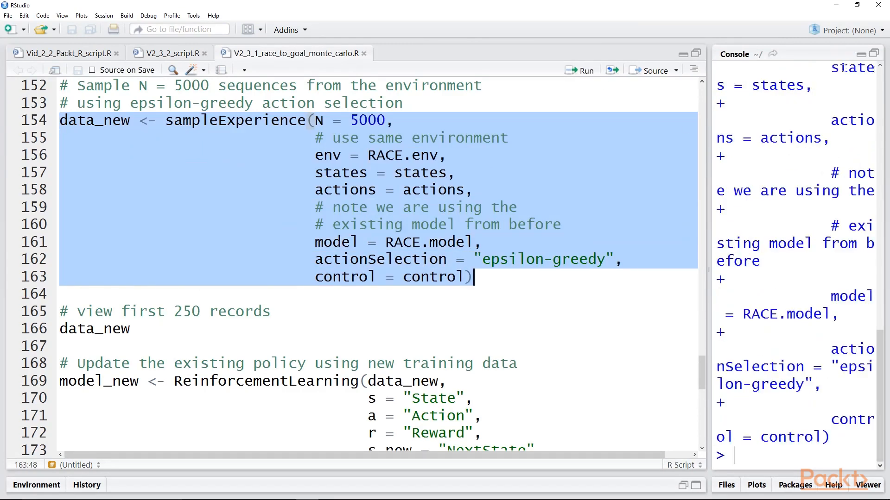
mouse_move(712, 150)
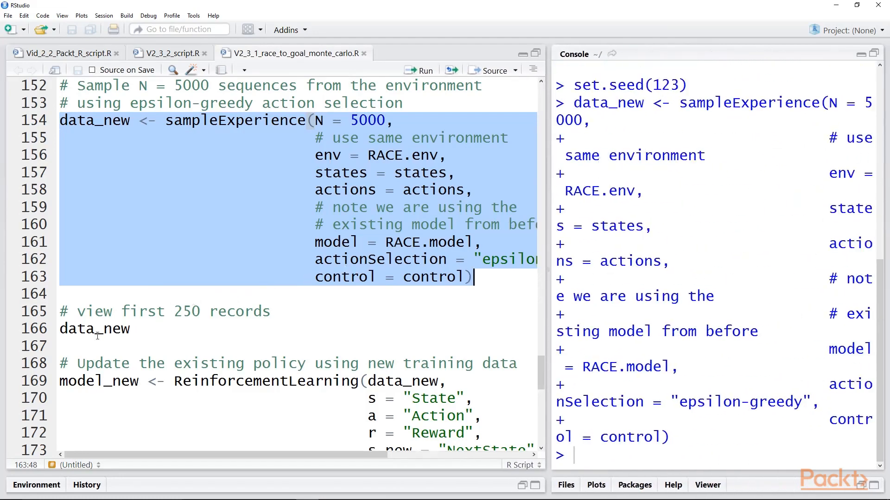
Print data_new and scroll through its State, Action, Reward and NextState rows
click(77, 329)
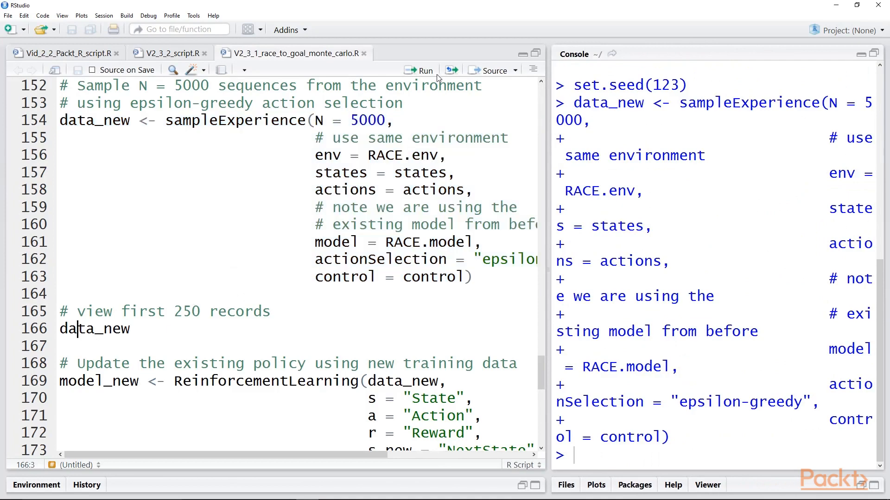
click(419, 70)
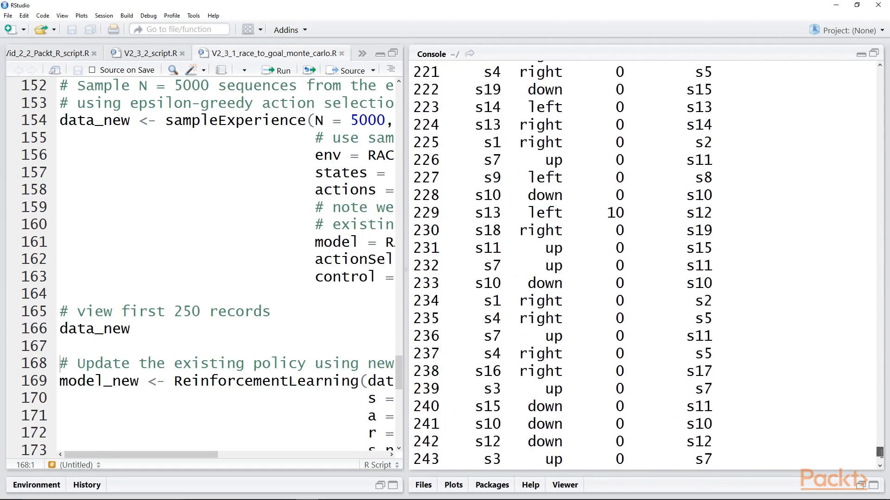
scroll(down, 3)
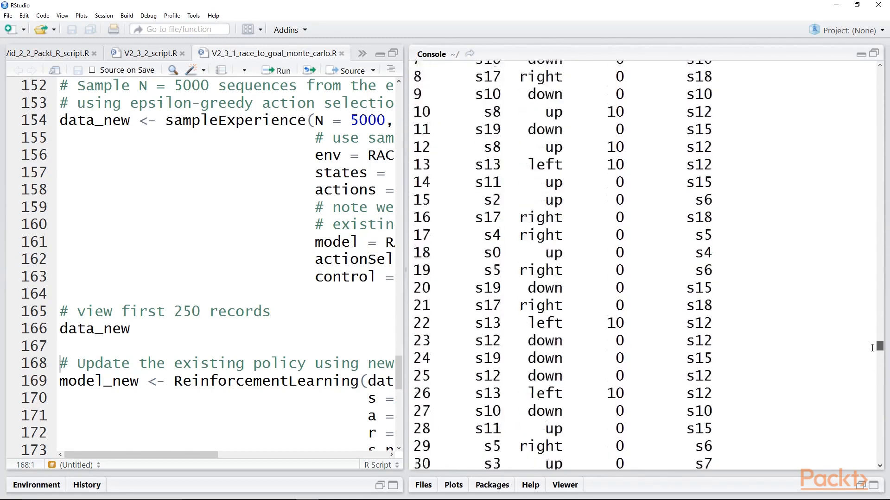
scroll(down, 3)
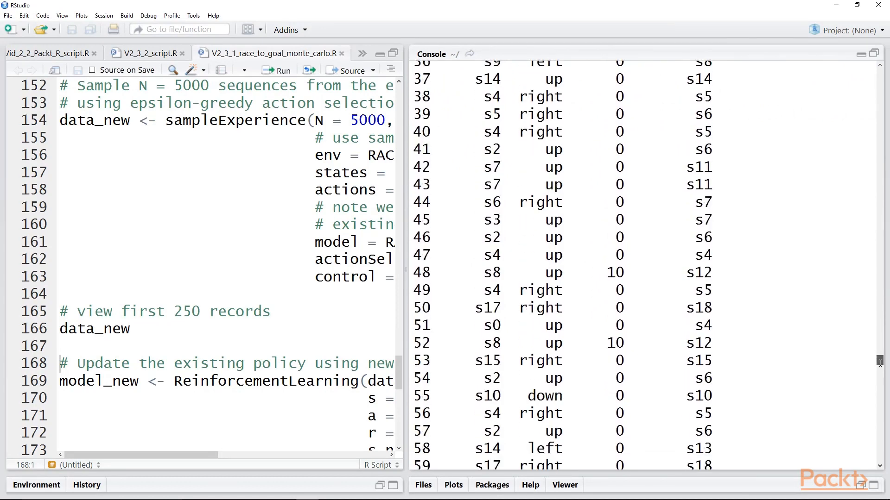
scroll(down, 3)
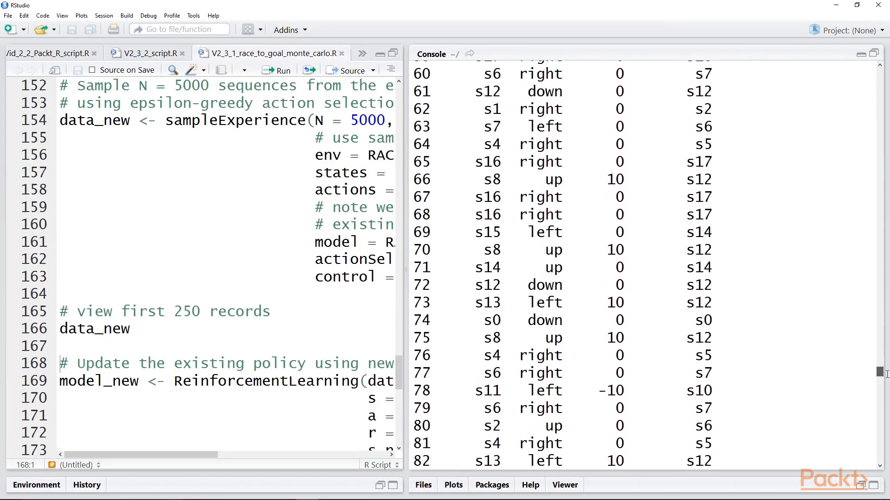
mouse_move(412, 211)
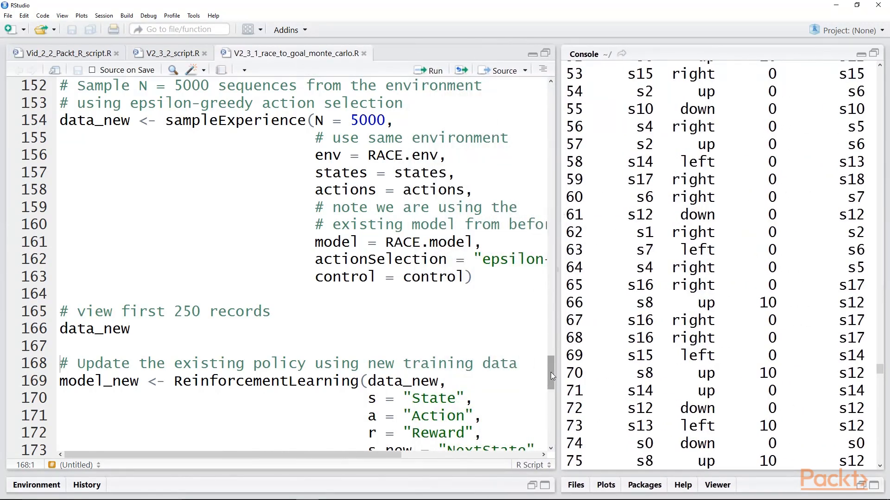
scroll(down, 3)
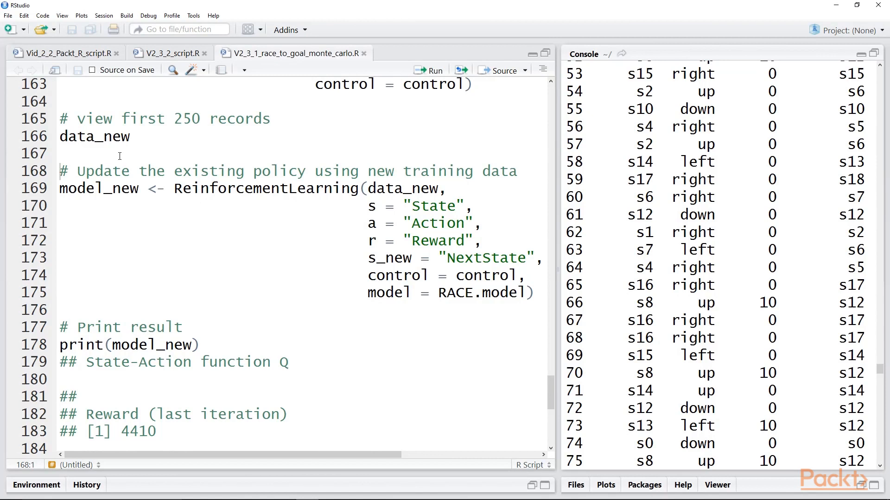
mouse_move(409, 298)
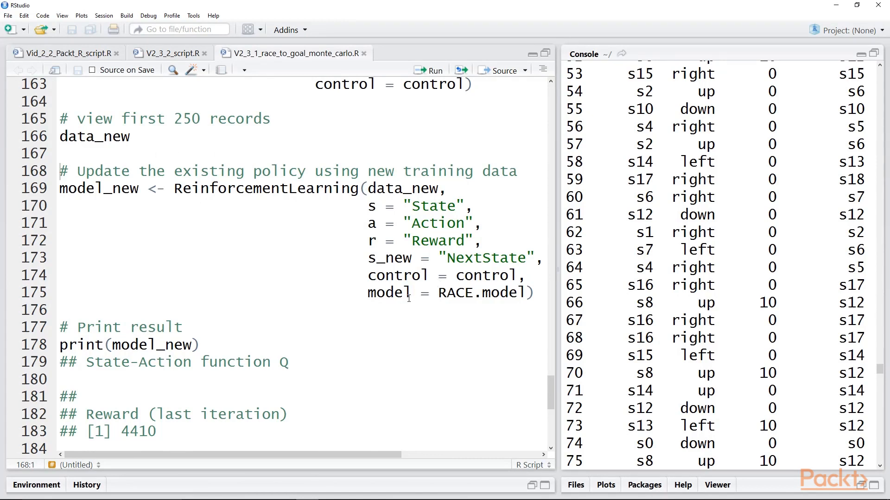
mouse_move(364, 299)
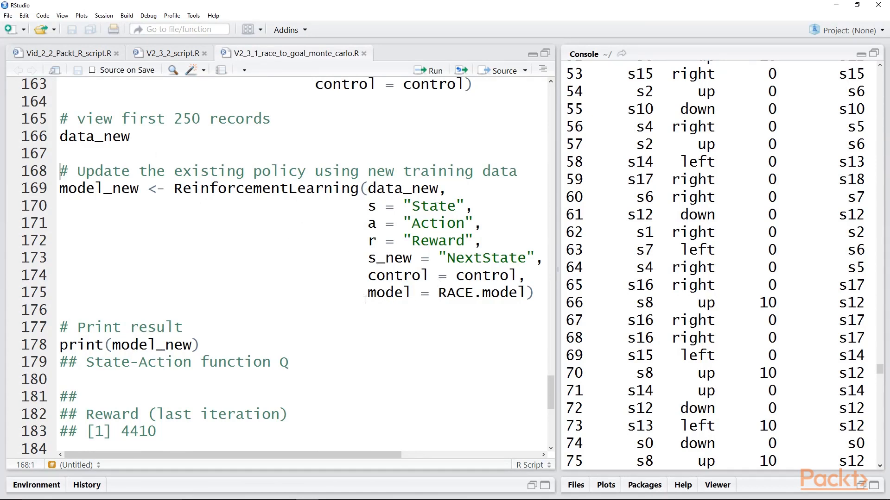
Train model_new on data_new, print it, and highlight the last-iteration reward 4410
drag(367, 292, 516, 293)
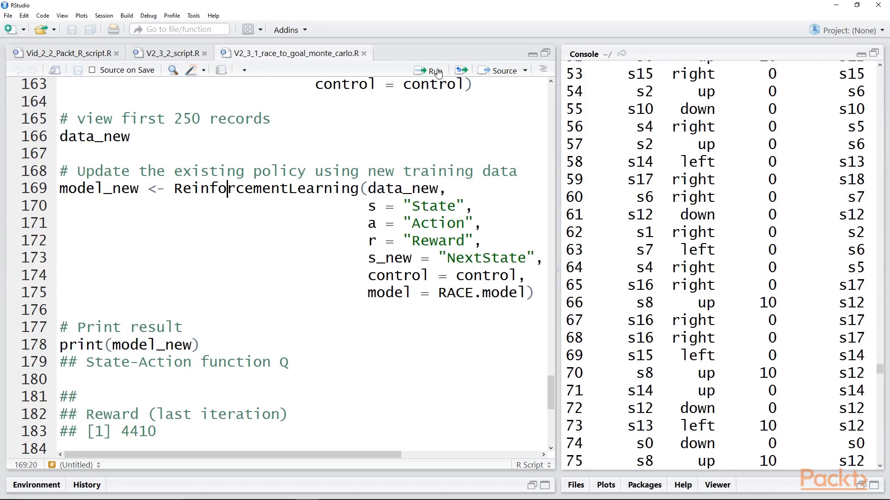
click(432, 70)
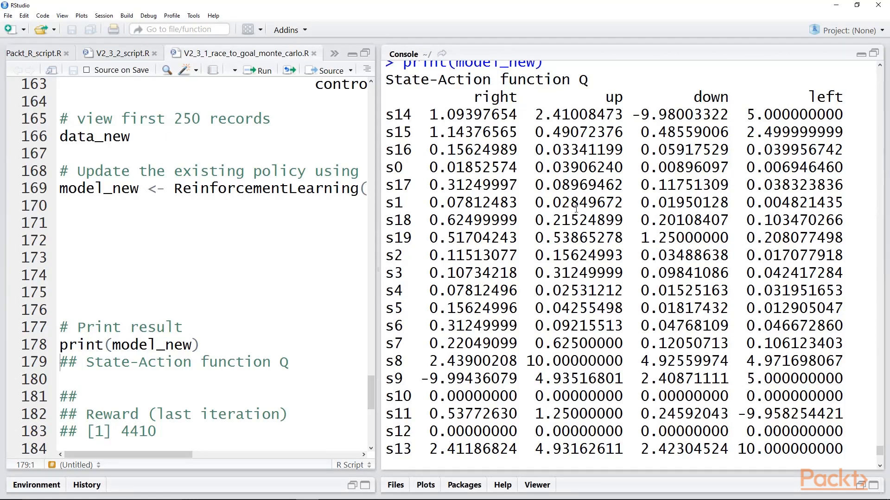
mouse_move(546, 267)
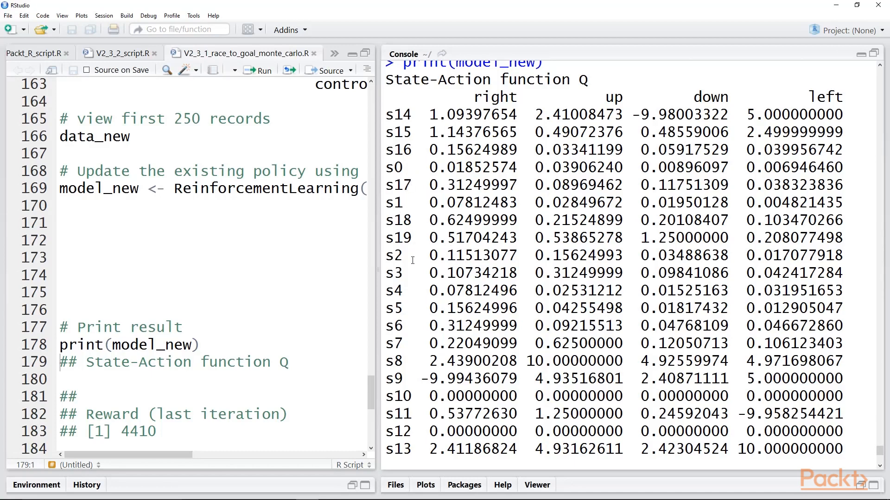
mouse_move(408, 232)
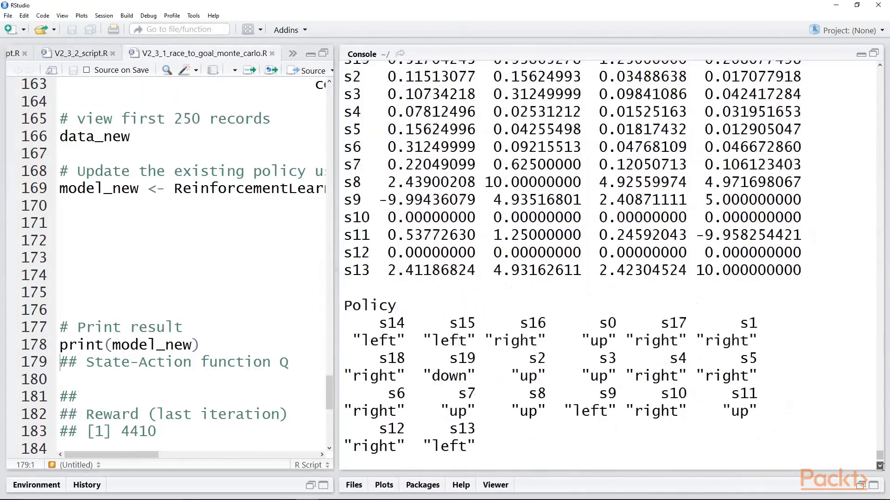
scroll(down, 3)
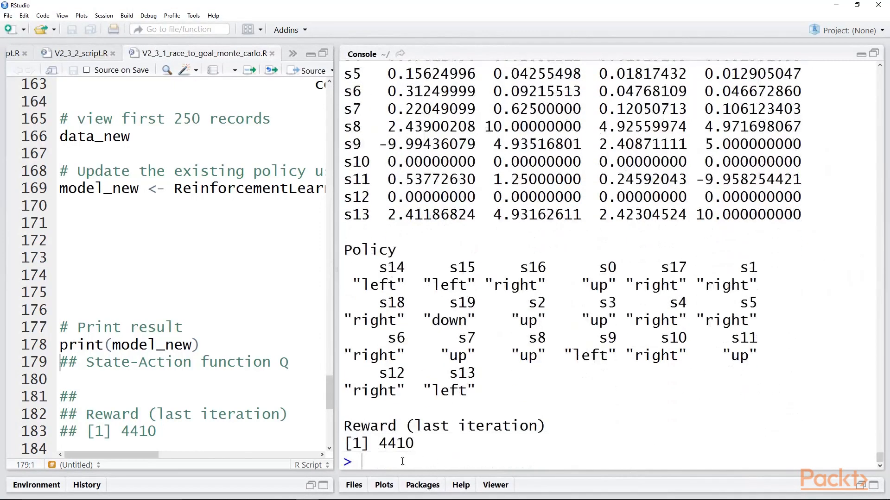
double_click(381, 443)
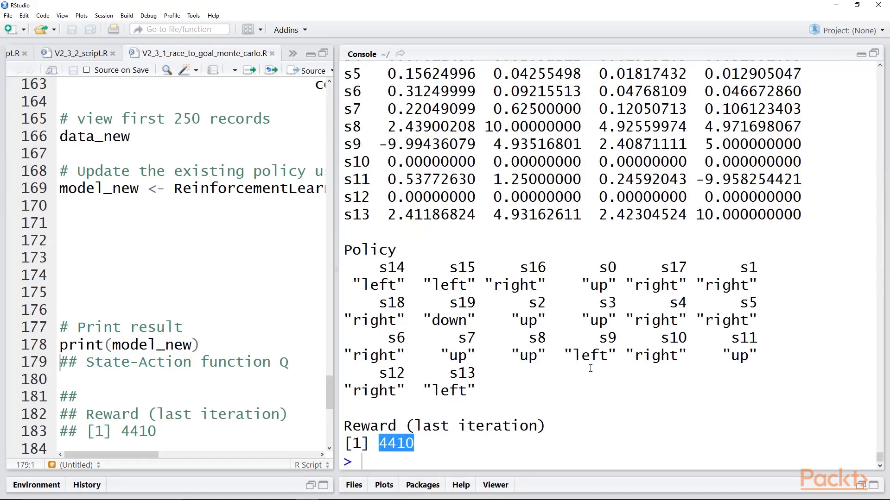
mouse_move(573, 348)
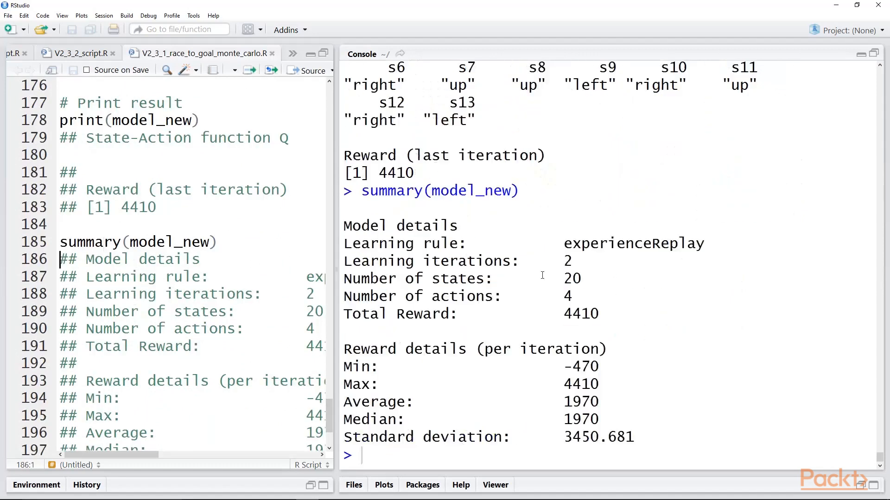
Show summary(model_new): experienceReplay, 2 iterations, 20 states, 4 actions, reward 4410
double_click(566, 261)
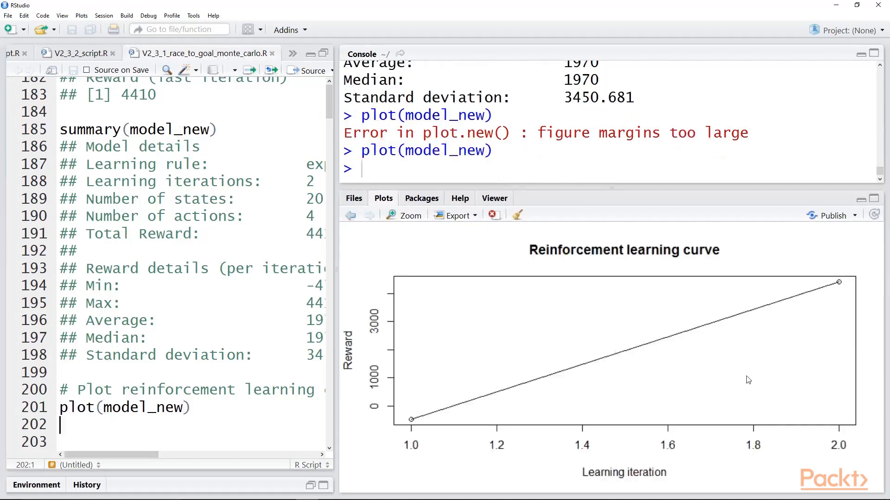
mouse_move(400, 425)
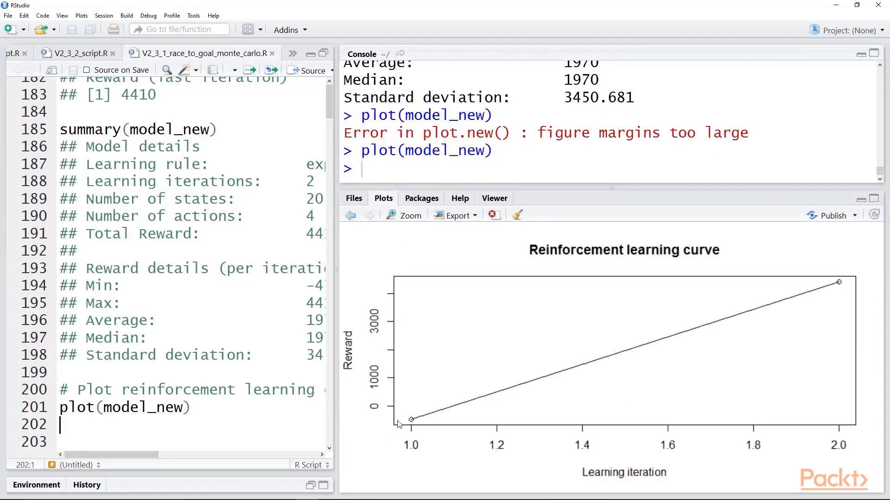
mouse_move(851, 282)
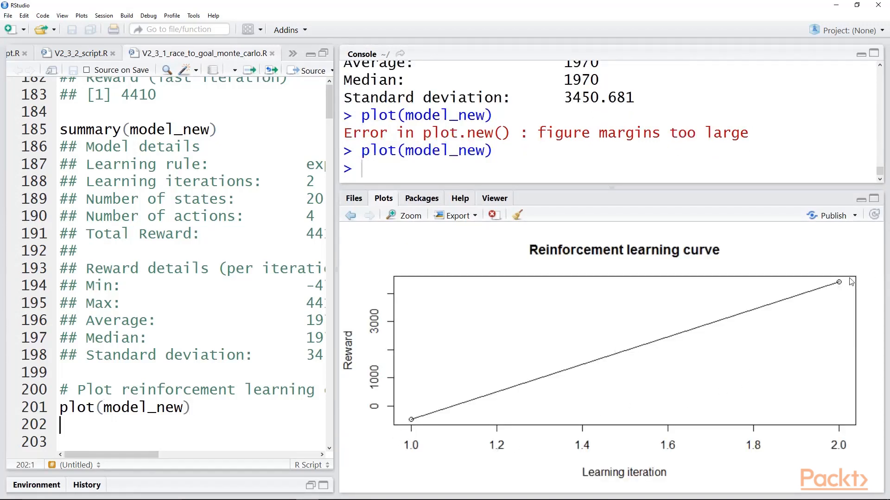